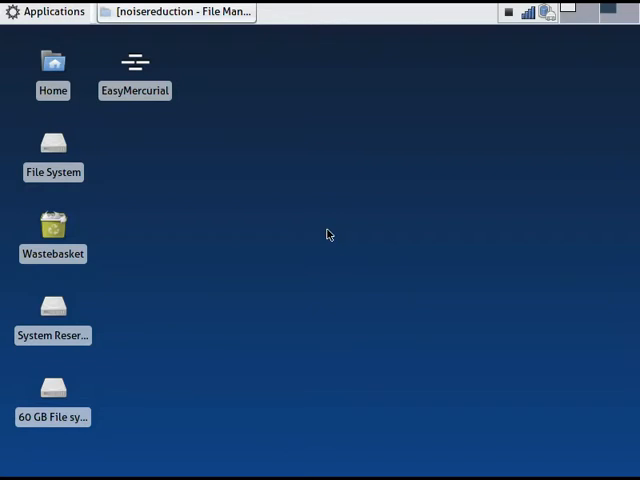
{"action": "mouse_move", "coordinate": [258, 64]}
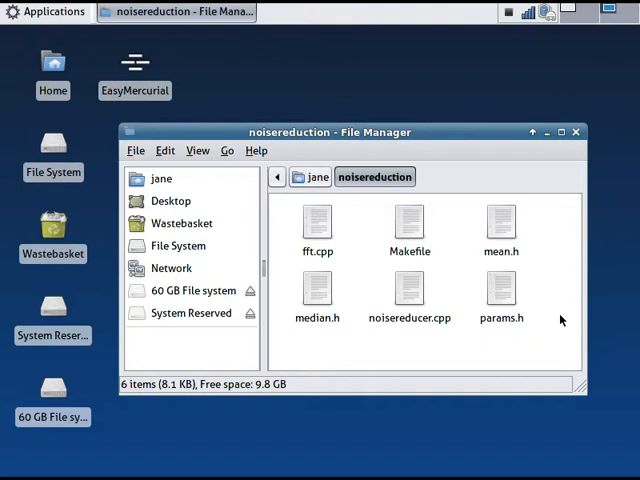
{"action": "mouse_move", "coordinate": [562, 318]}
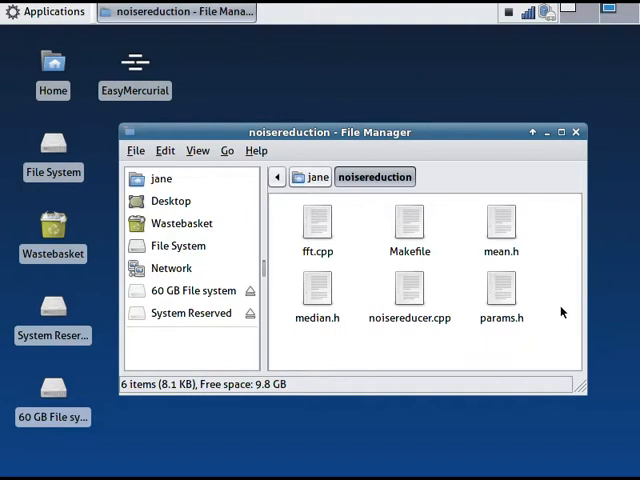
{"action": "mouse_move", "coordinate": [555, 220]}
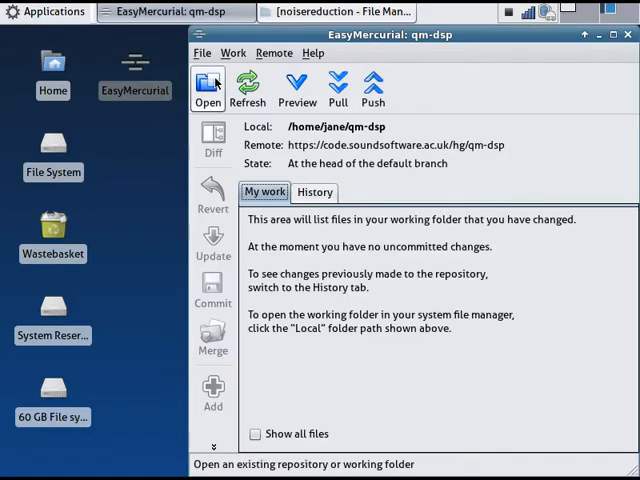
Set the Open Repository dialog to File folder with /home/jane/noisereduction/ selected
{"action": "left_click", "coordinate": [207, 88]}
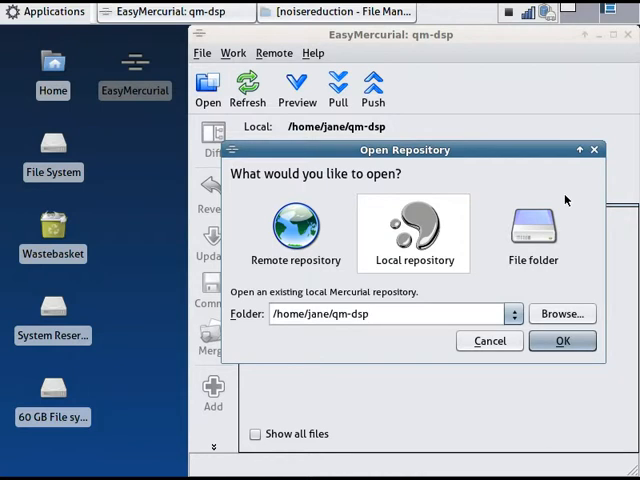
{"action": "mouse_move", "coordinate": [550, 238]}
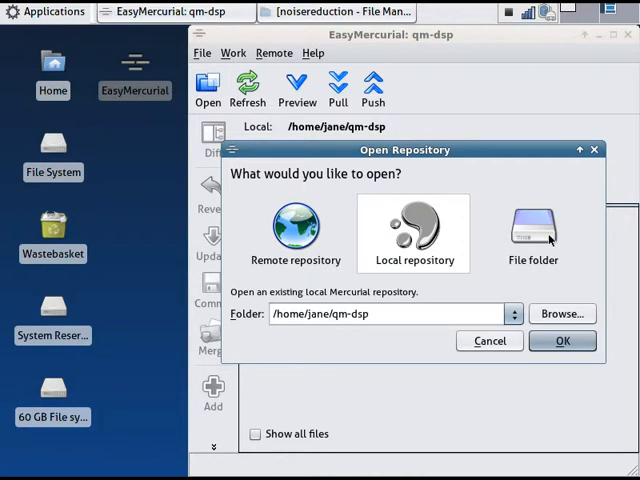
{"action": "left_click", "coordinate": [532, 232]}
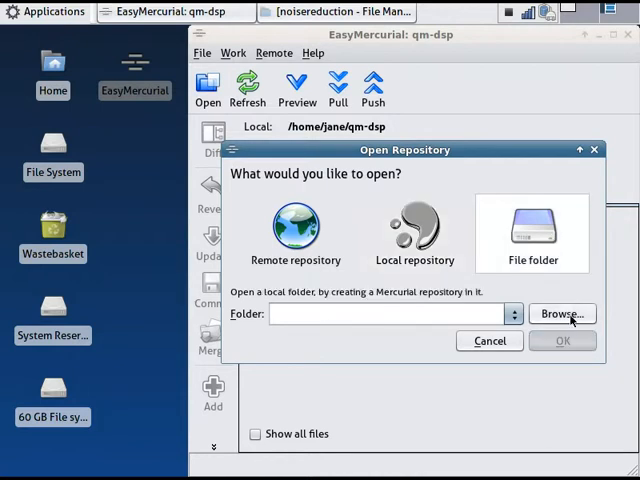
{"action": "left_click", "coordinate": [562, 313]}
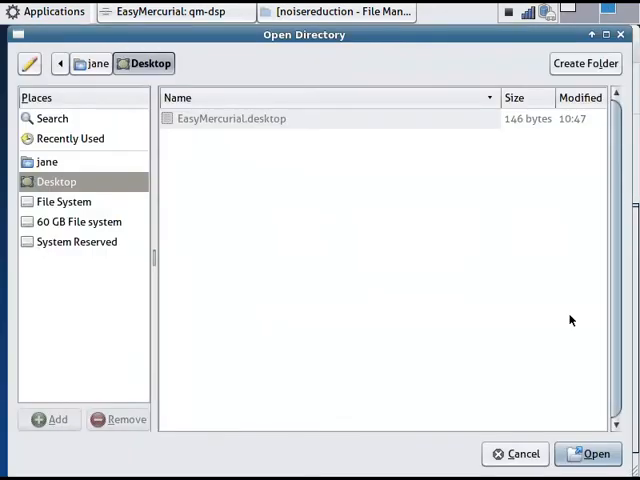
{"action": "mouse_move", "coordinate": [41, 167]}
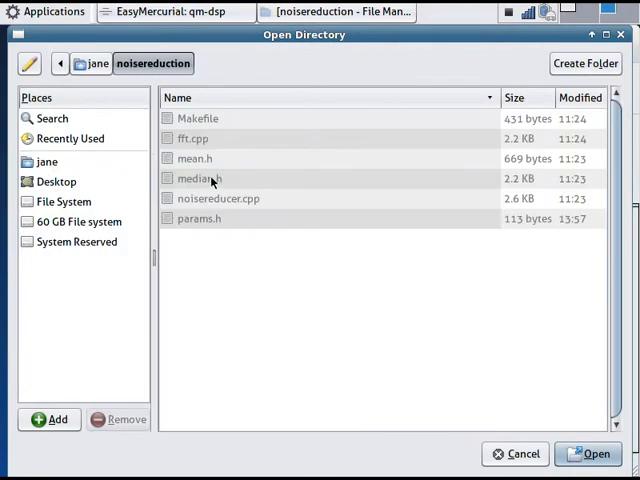
{"action": "left_click", "coordinate": [590, 453]}
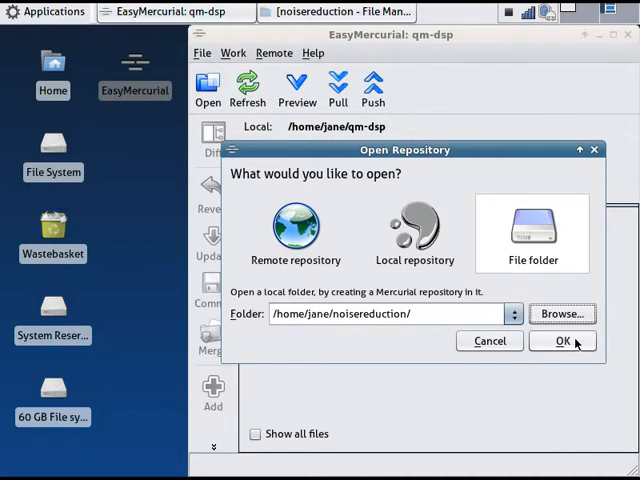
Confirm creating the noisereduction repository, glance at History, then return to My work
{"action": "left_click", "coordinate": [563, 341]}
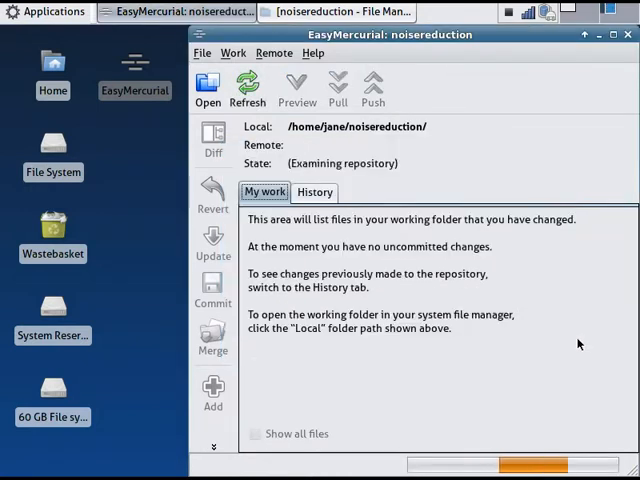
{"action": "left_click", "coordinate": [247, 90]}
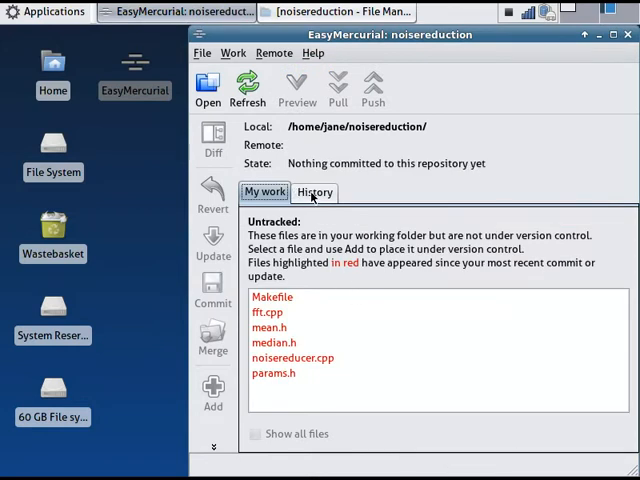
{"action": "left_click", "coordinate": [315, 192]}
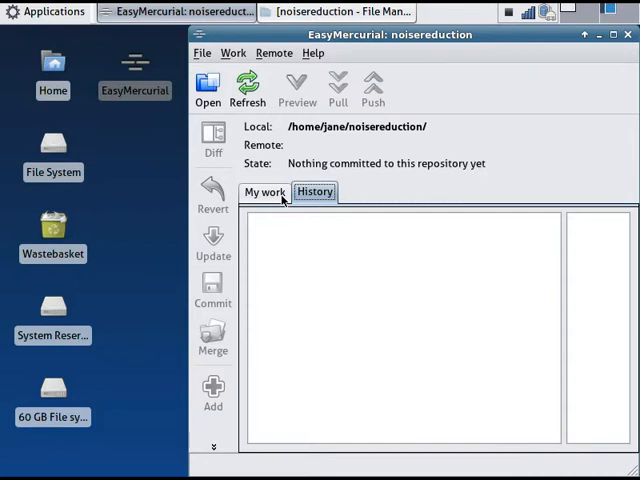
{"action": "left_click", "coordinate": [264, 191]}
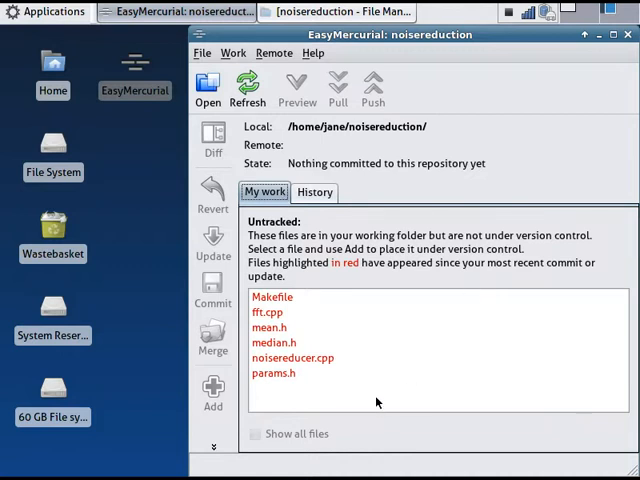
{"action": "mouse_move", "coordinate": [365, 389]}
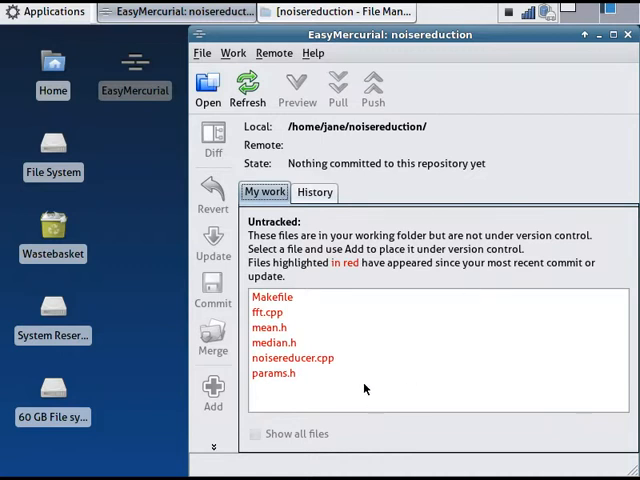
{"action": "mouse_move", "coordinate": [365, 300]}
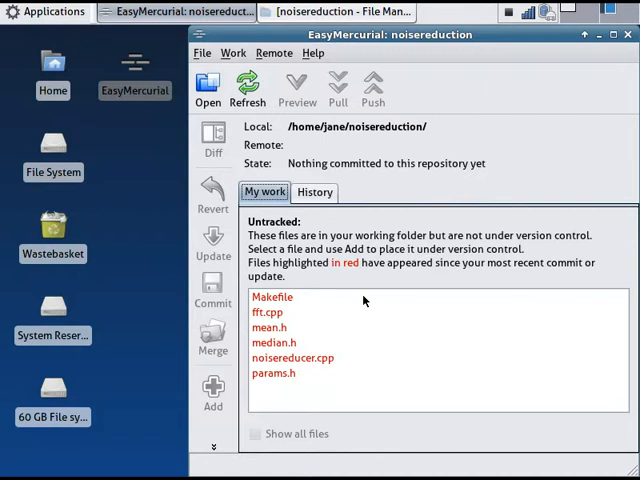
{"action": "mouse_move", "coordinate": [347, 380]}
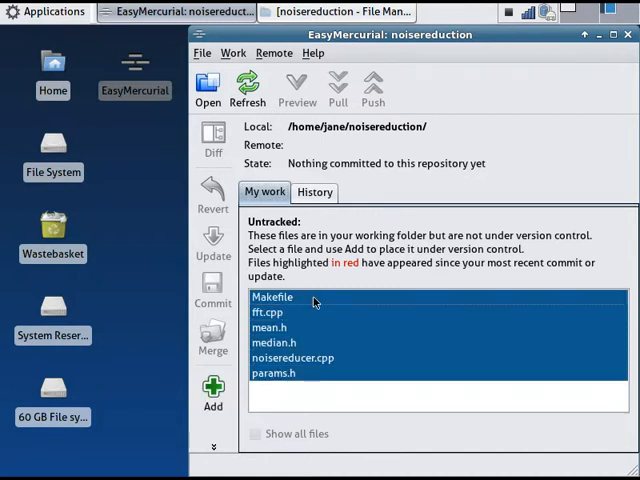
{"action": "mouse_move", "coordinate": [393, 305]}
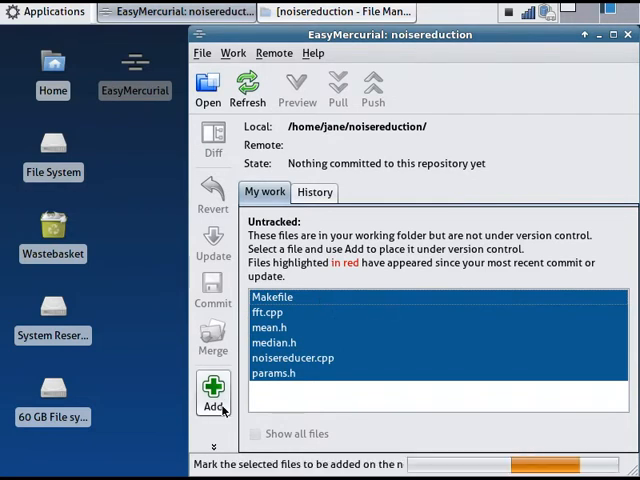
Add the six untracked noisereduction files to version control
{"action": "left_click", "coordinate": [213, 390]}
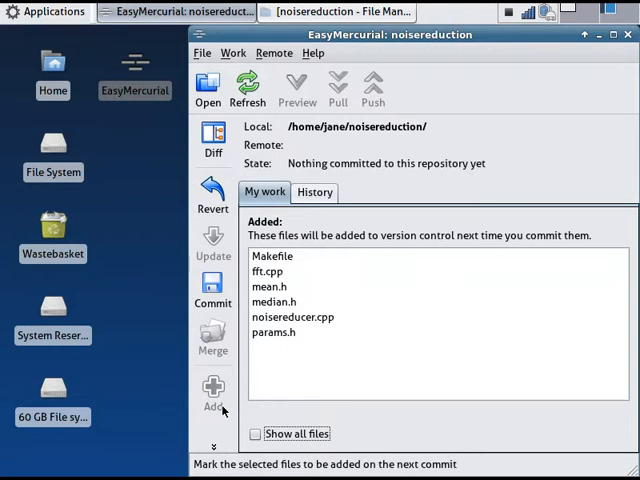
{"action": "mouse_move", "coordinate": [352, 391]}
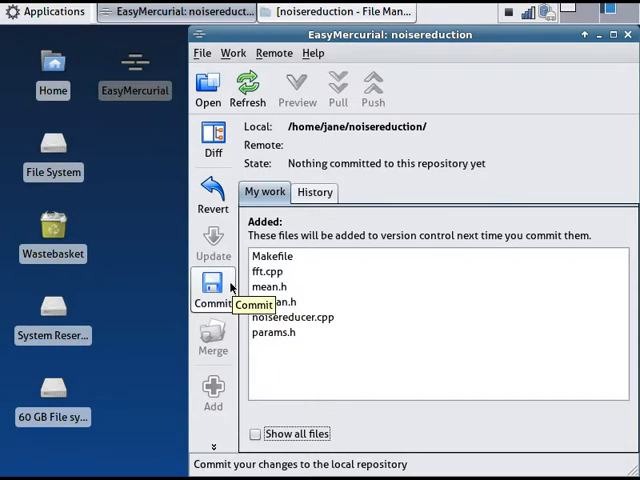
Commit the added files with the comment 'Commit current state of project files'
{"action": "left_click", "coordinate": [213, 295]}
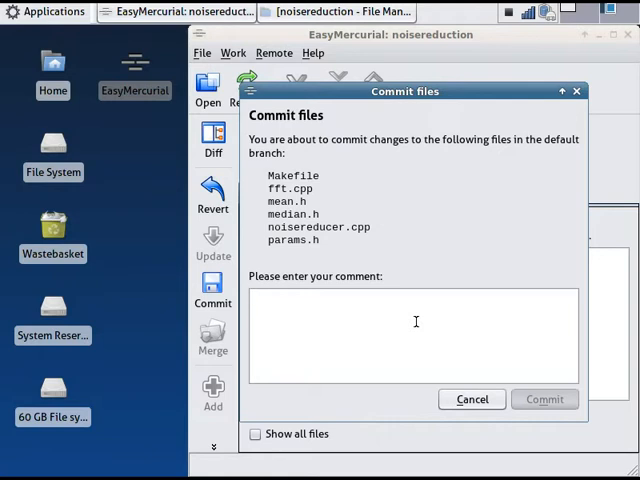
{"action": "type", "text": "Com"}
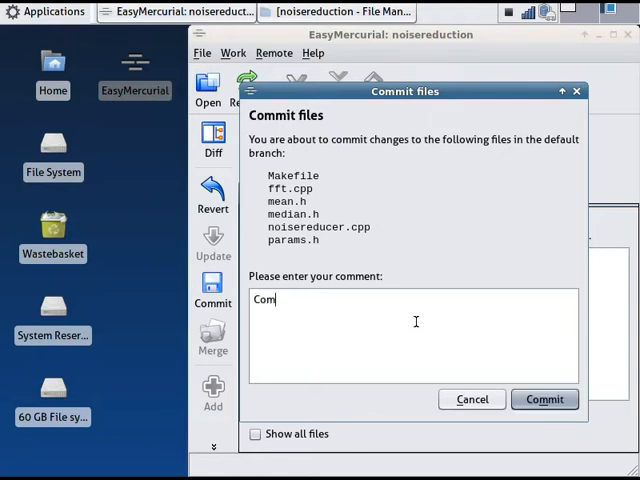
{"action": "type", "text": "mit current s"}
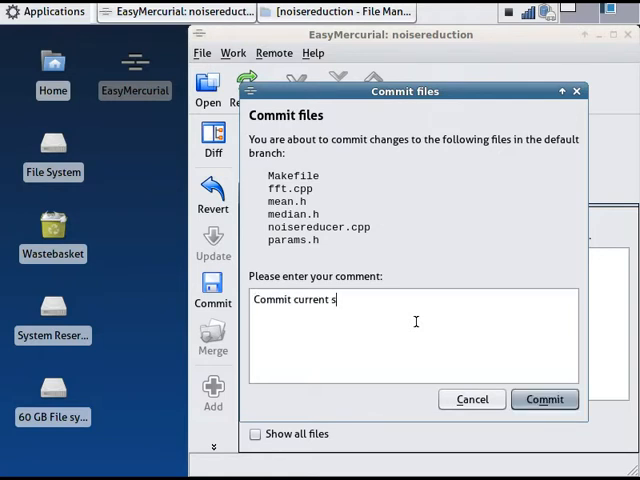
{"action": "type", "text": "tate of pr"}
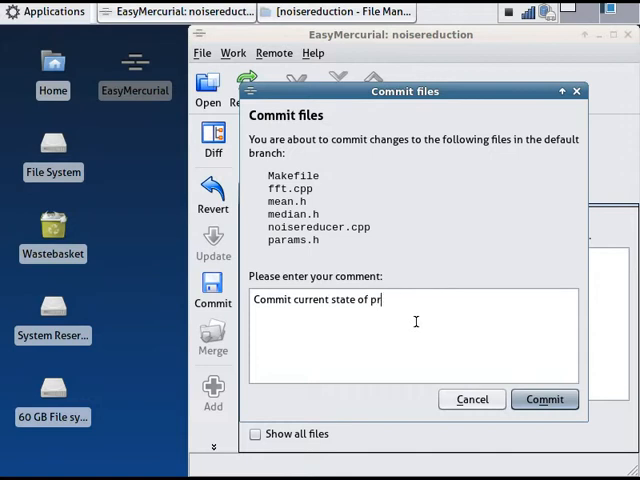
{"action": "type", "text": "oject files"}
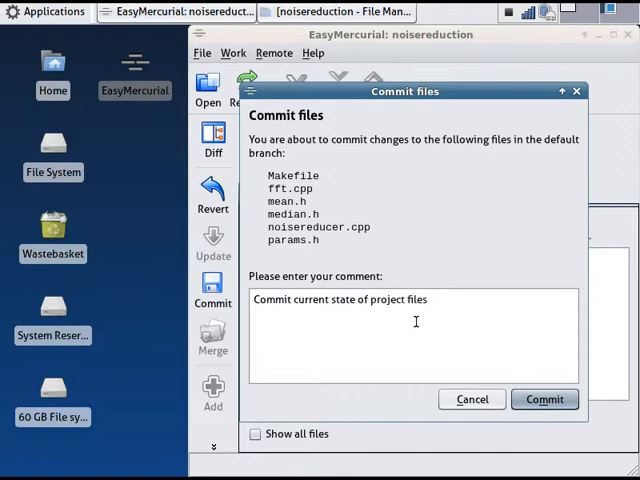
{"action": "left_click", "coordinate": [544, 399]}
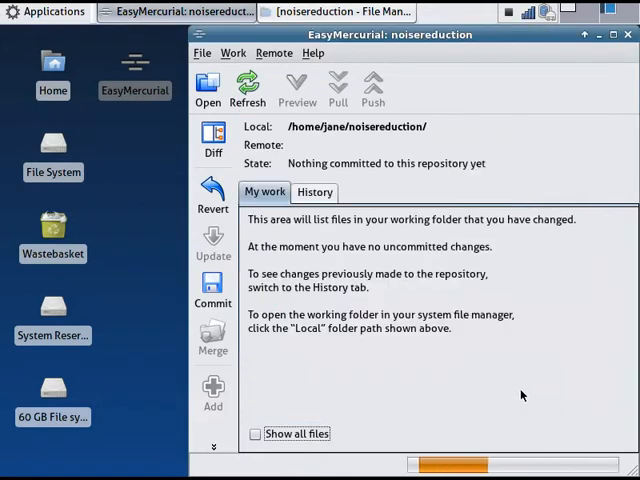
View the History tab showing the first commit by Jane Smith
{"action": "left_click", "coordinate": [247, 88]}
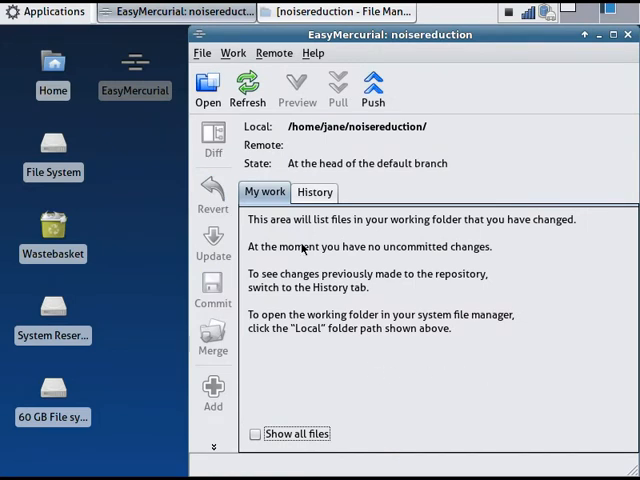
{"action": "left_click", "coordinate": [314, 192]}
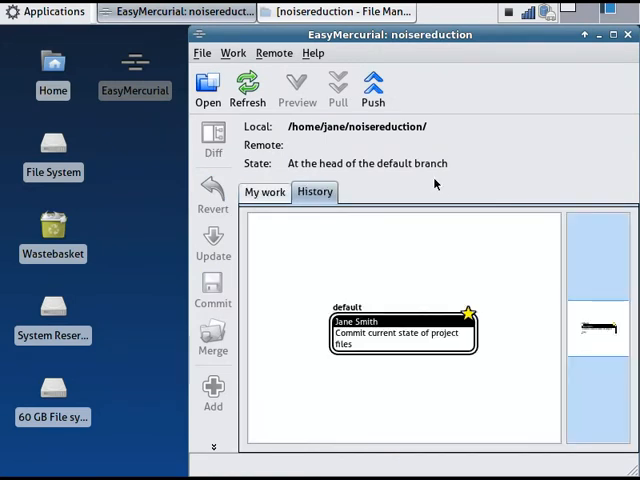
{"action": "mouse_move", "coordinate": [426, 194]}
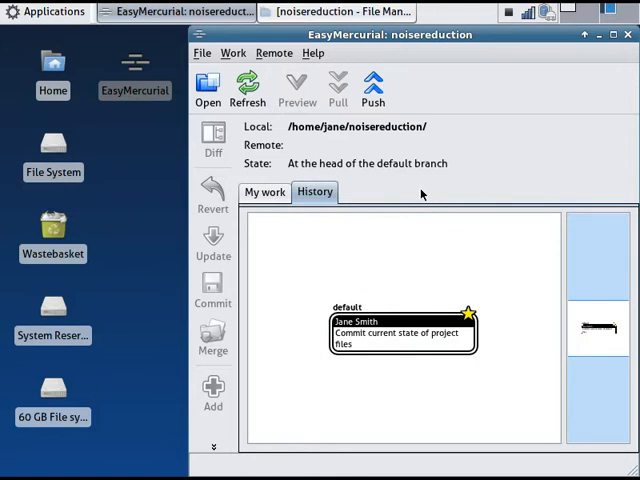
{"action": "mouse_move", "coordinate": [340, 11]}
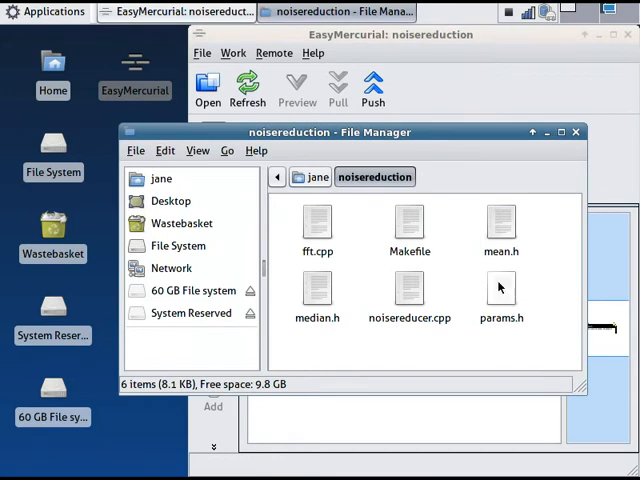
Edit params.h to set FILTERSECS to 5.0 and save on closing
{"action": "double_click", "coordinate": [500, 300]}
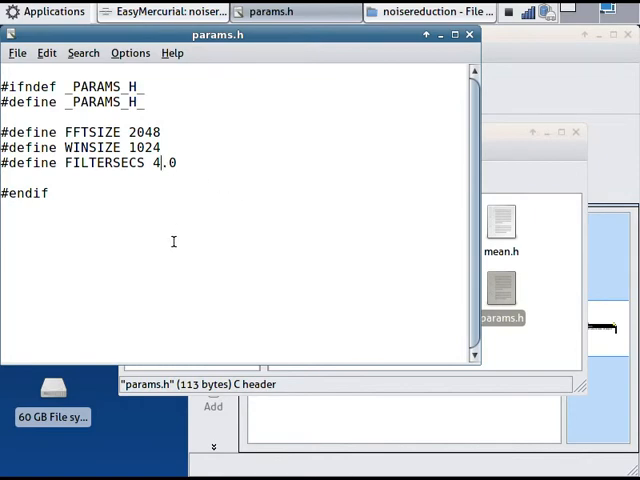
{"action": "type", "text": "5"}
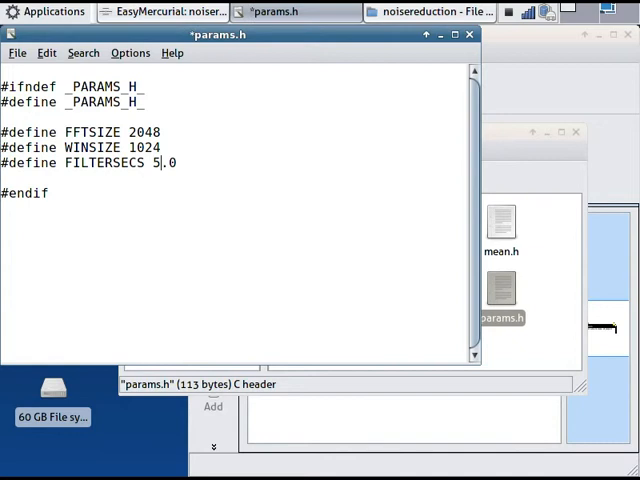
{"action": "left_click", "coordinate": [468, 33]}
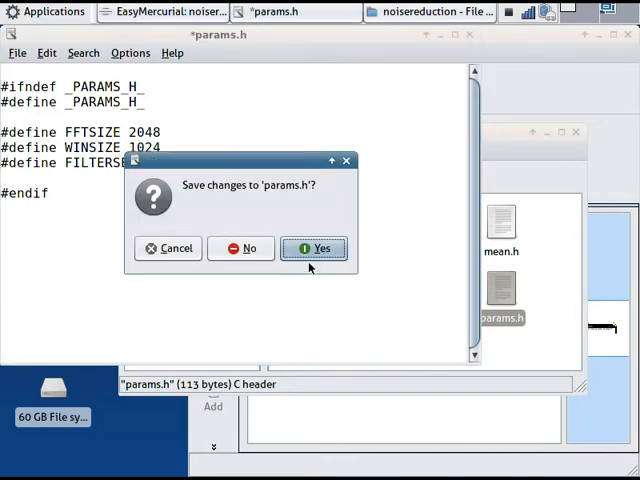
{"action": "left_click", "coordinate": [314, 248]}
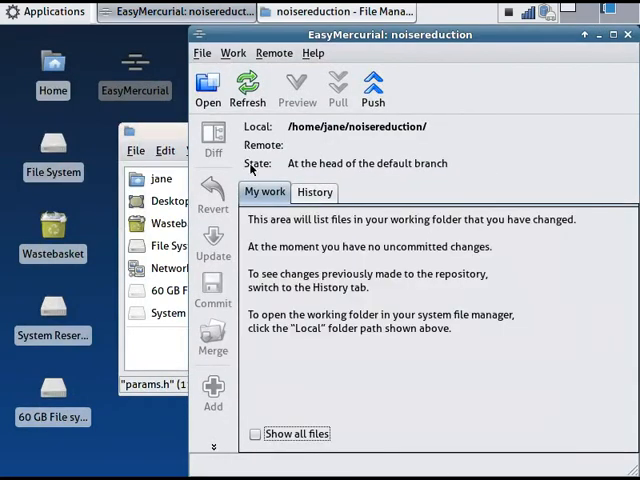
{"action": "mouse_move", "coordinate": [308, 145]}
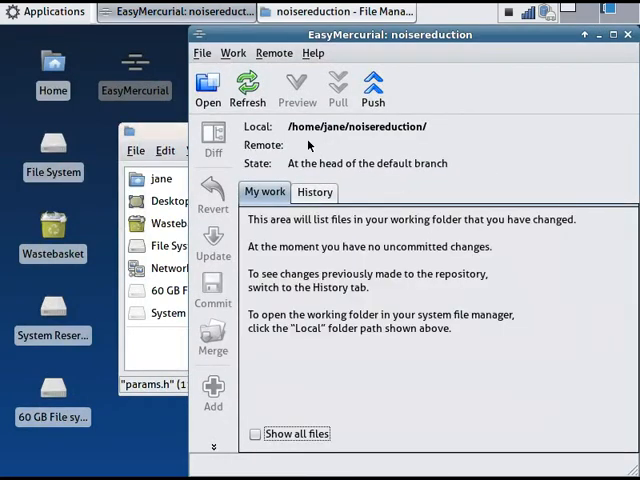
Refresh to list params.h as modified, review its diff, and begin committing it
{"action": "left_click", "coordinate": [247, 90]}
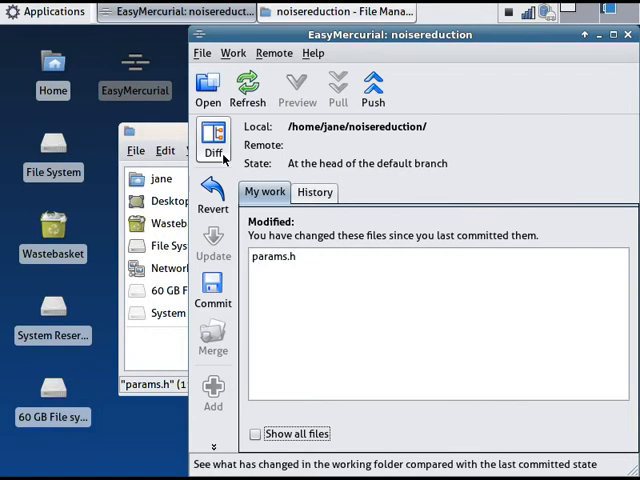
{"action": "left_click", "coordinate": [213, 138]}
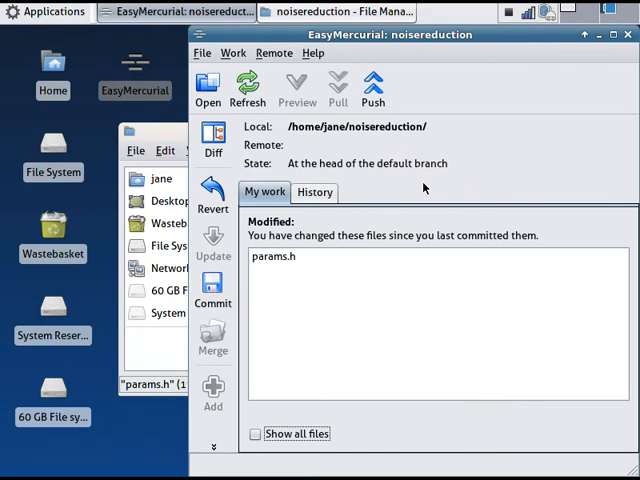
{"action": "left_click", "coordinate": [213, 290]}
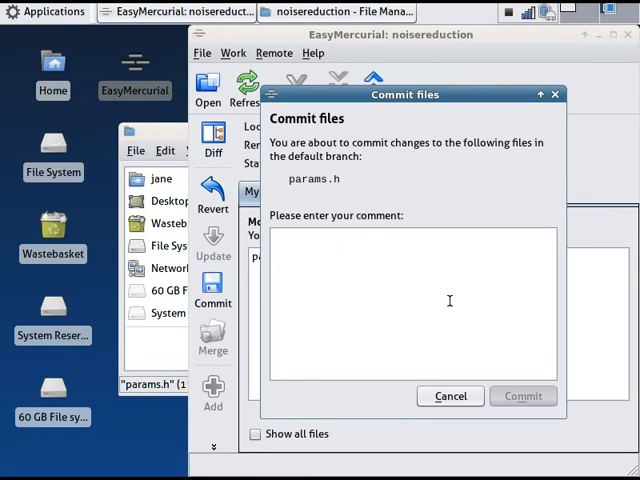
Commit params.h as 'Increase default filter length from 4 to 5 seconds' and view History
{"action": "type", "text": "Increase"}
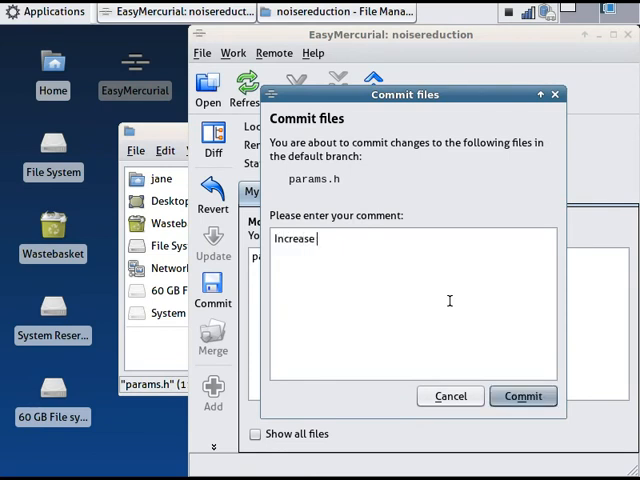
{"action": "type", "text": "default filt"}
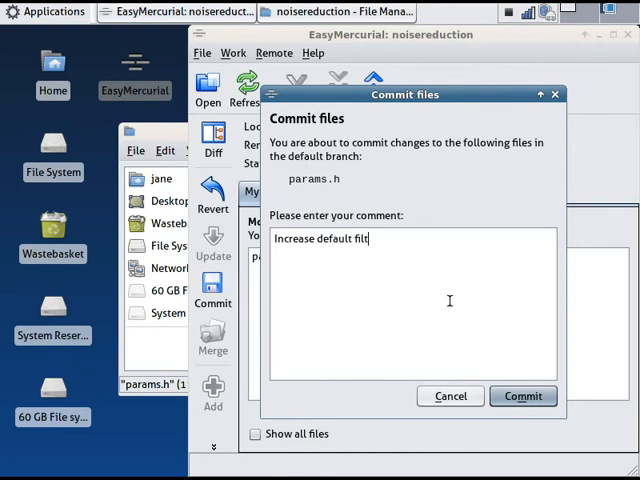
{"action": "type", "text": "er length from 4"}
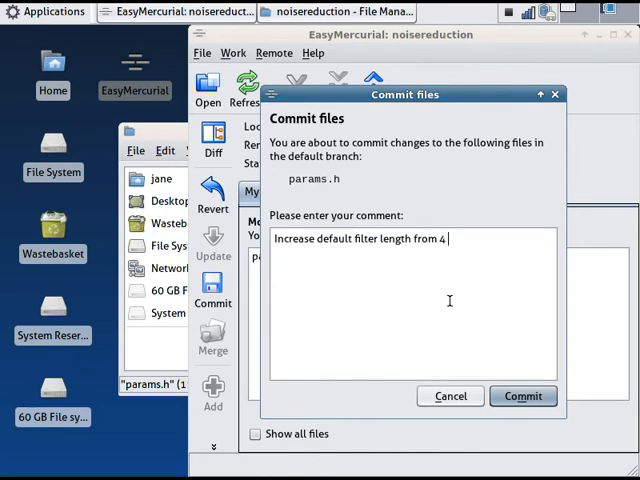
{"action": "type", "text": "to 5 seconds"}
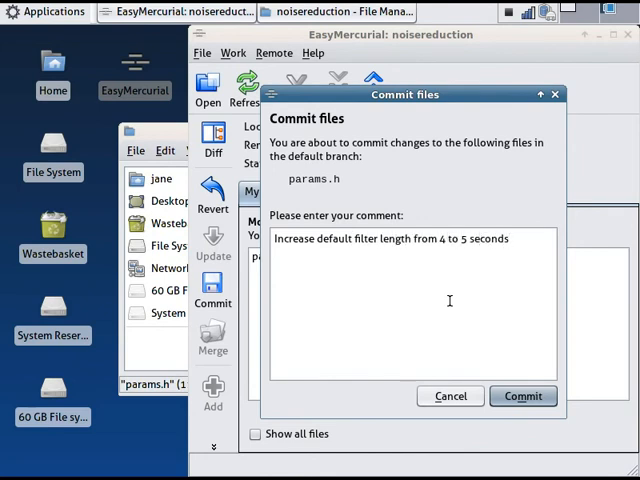
{"action": "left_click", "coordinate": [522, 396]}
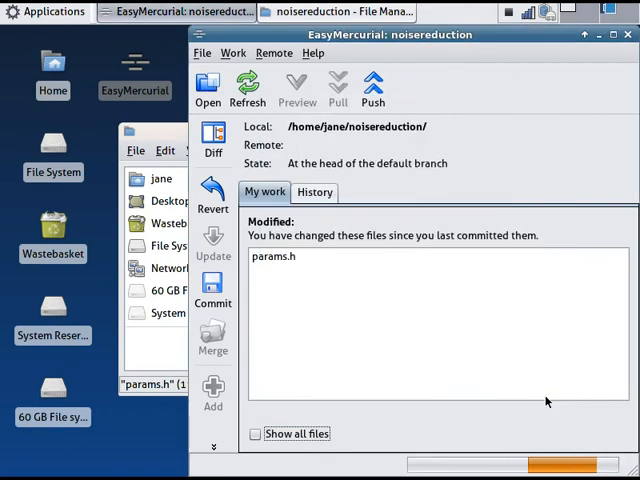
{"action": "left_click", "coordinate": [314, 191]}
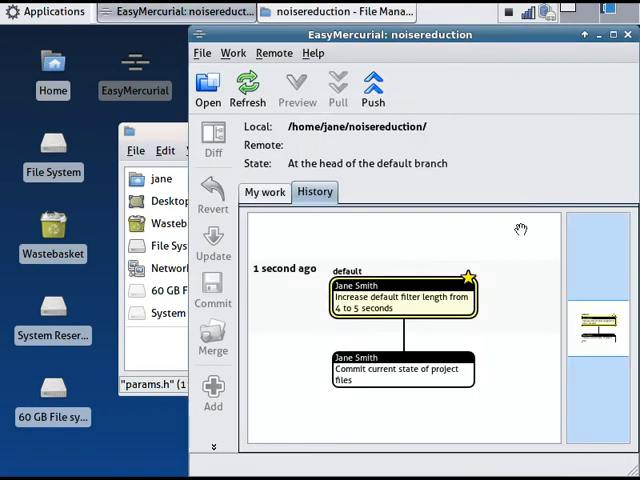